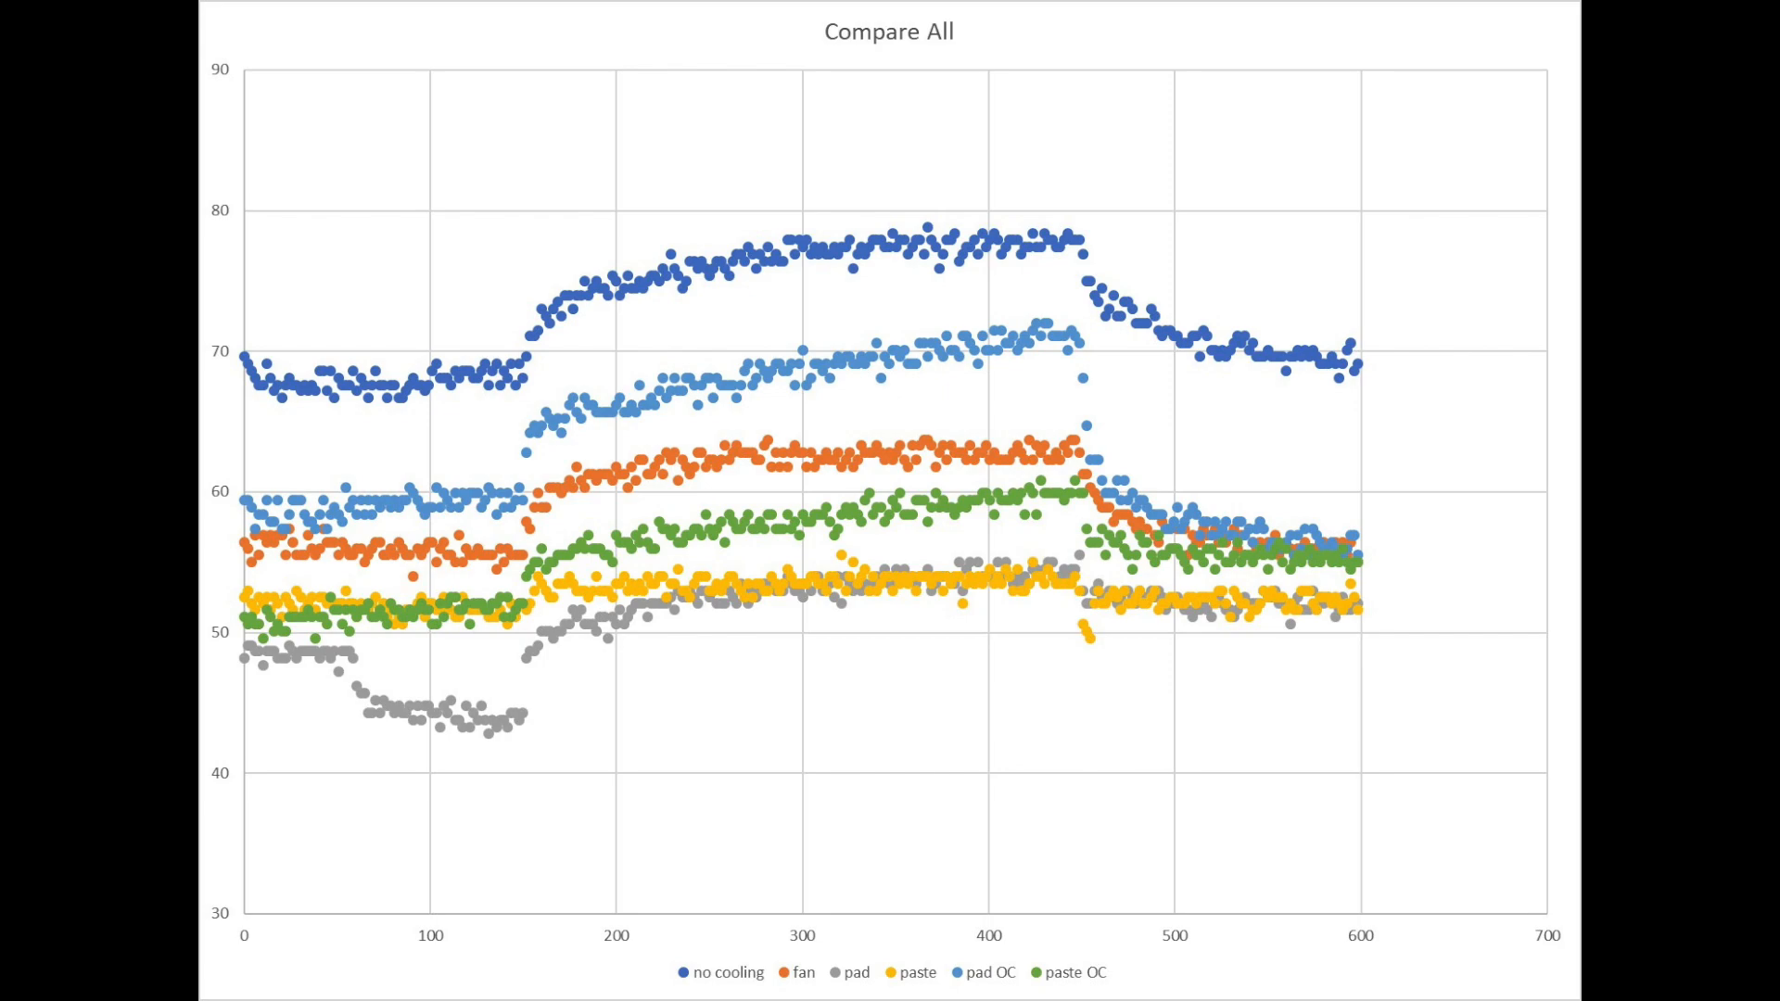
Launch Cooler Master Pi Tool from the Raspberry menu's Accessories section.
left_click(57, 37)
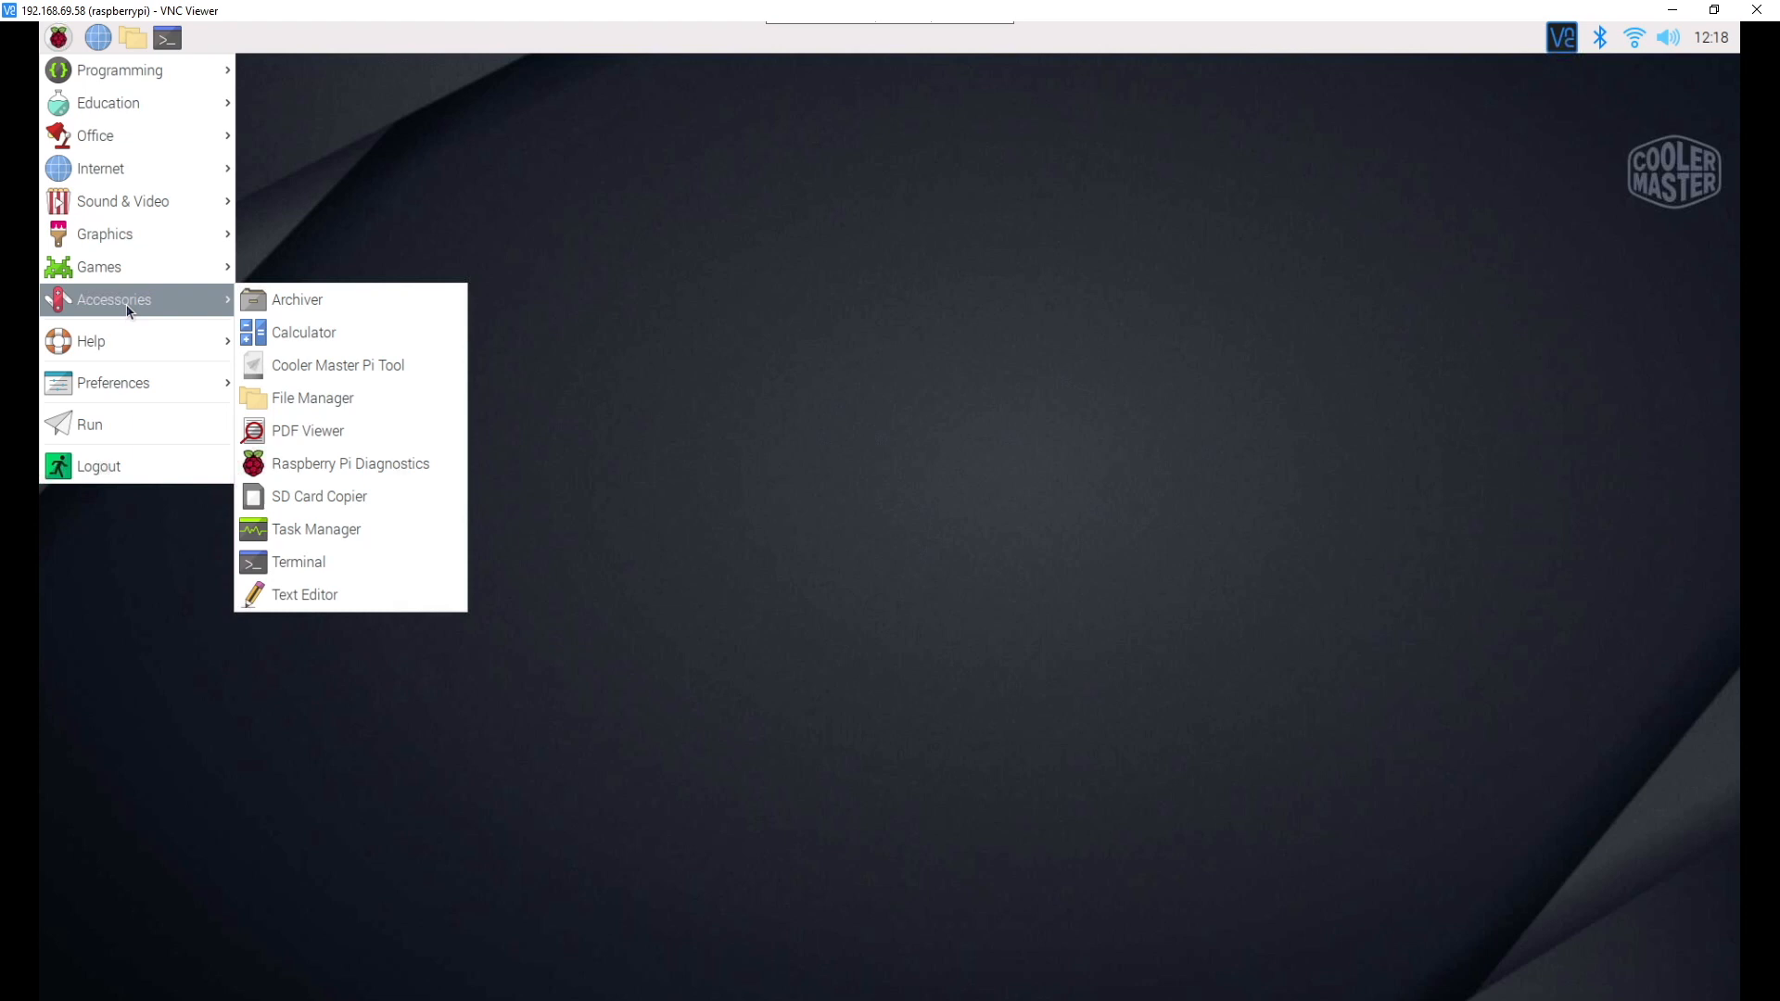
mouse_move(352, 374)
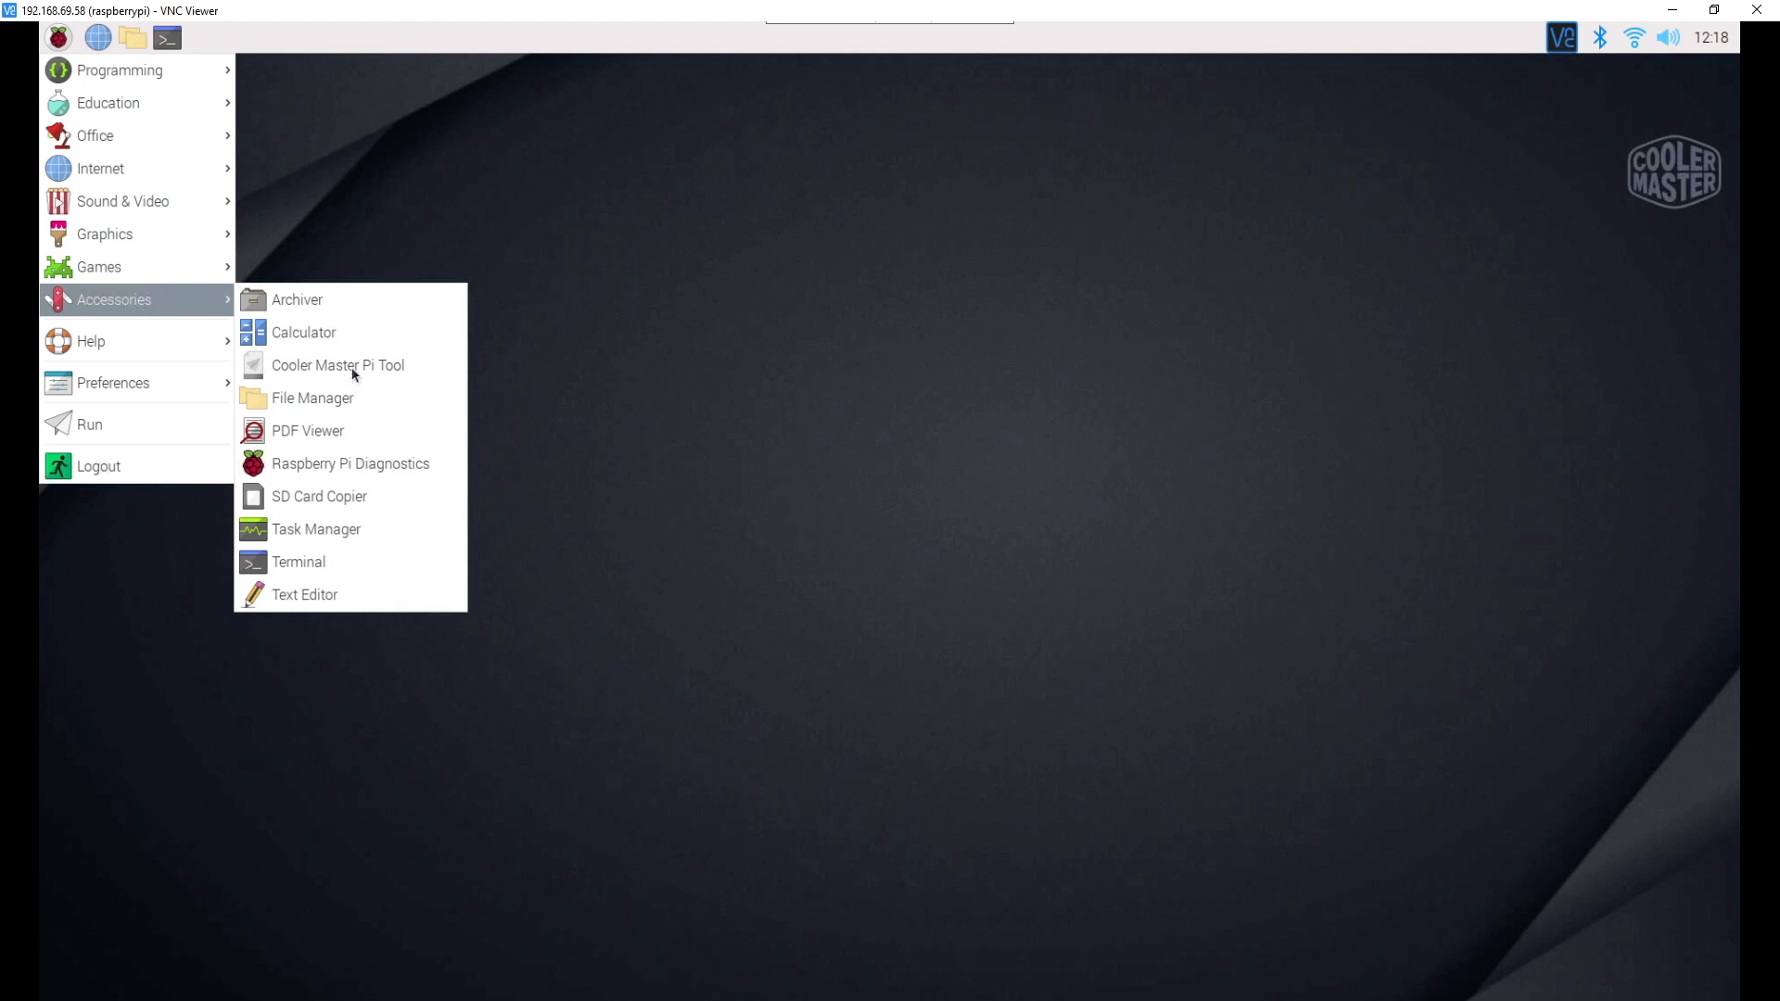
left_click(337, 366)
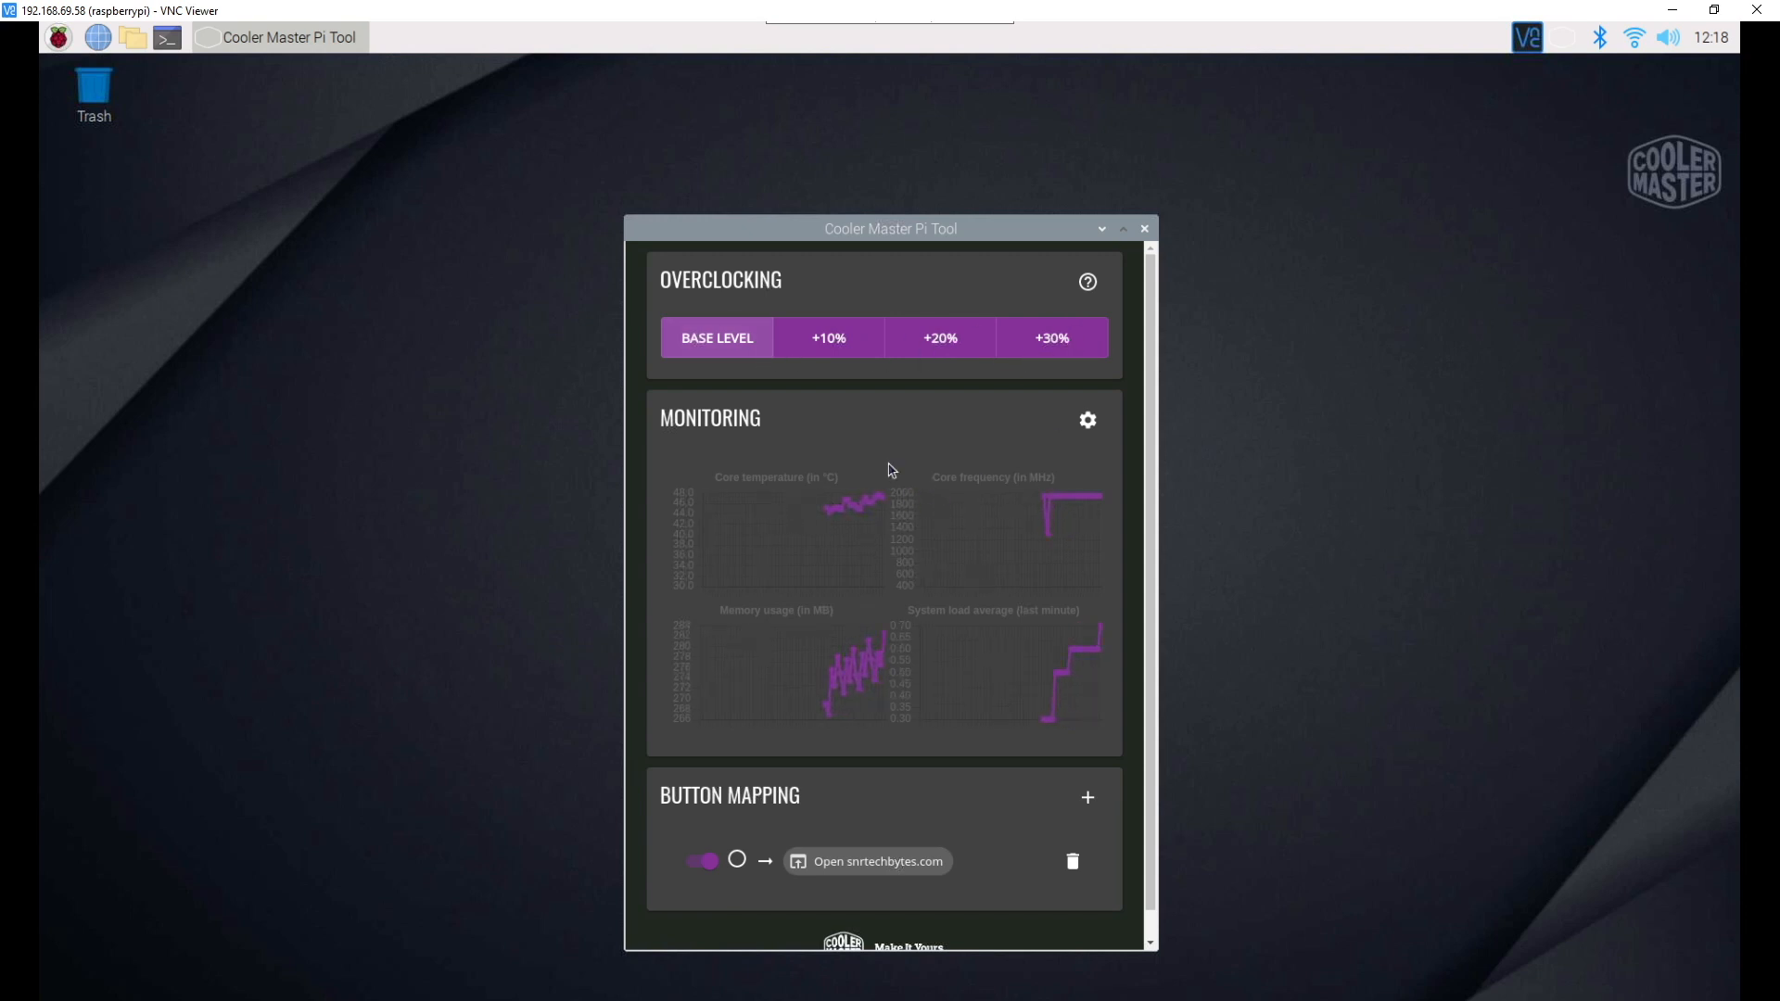
mouse_move(948, 610)
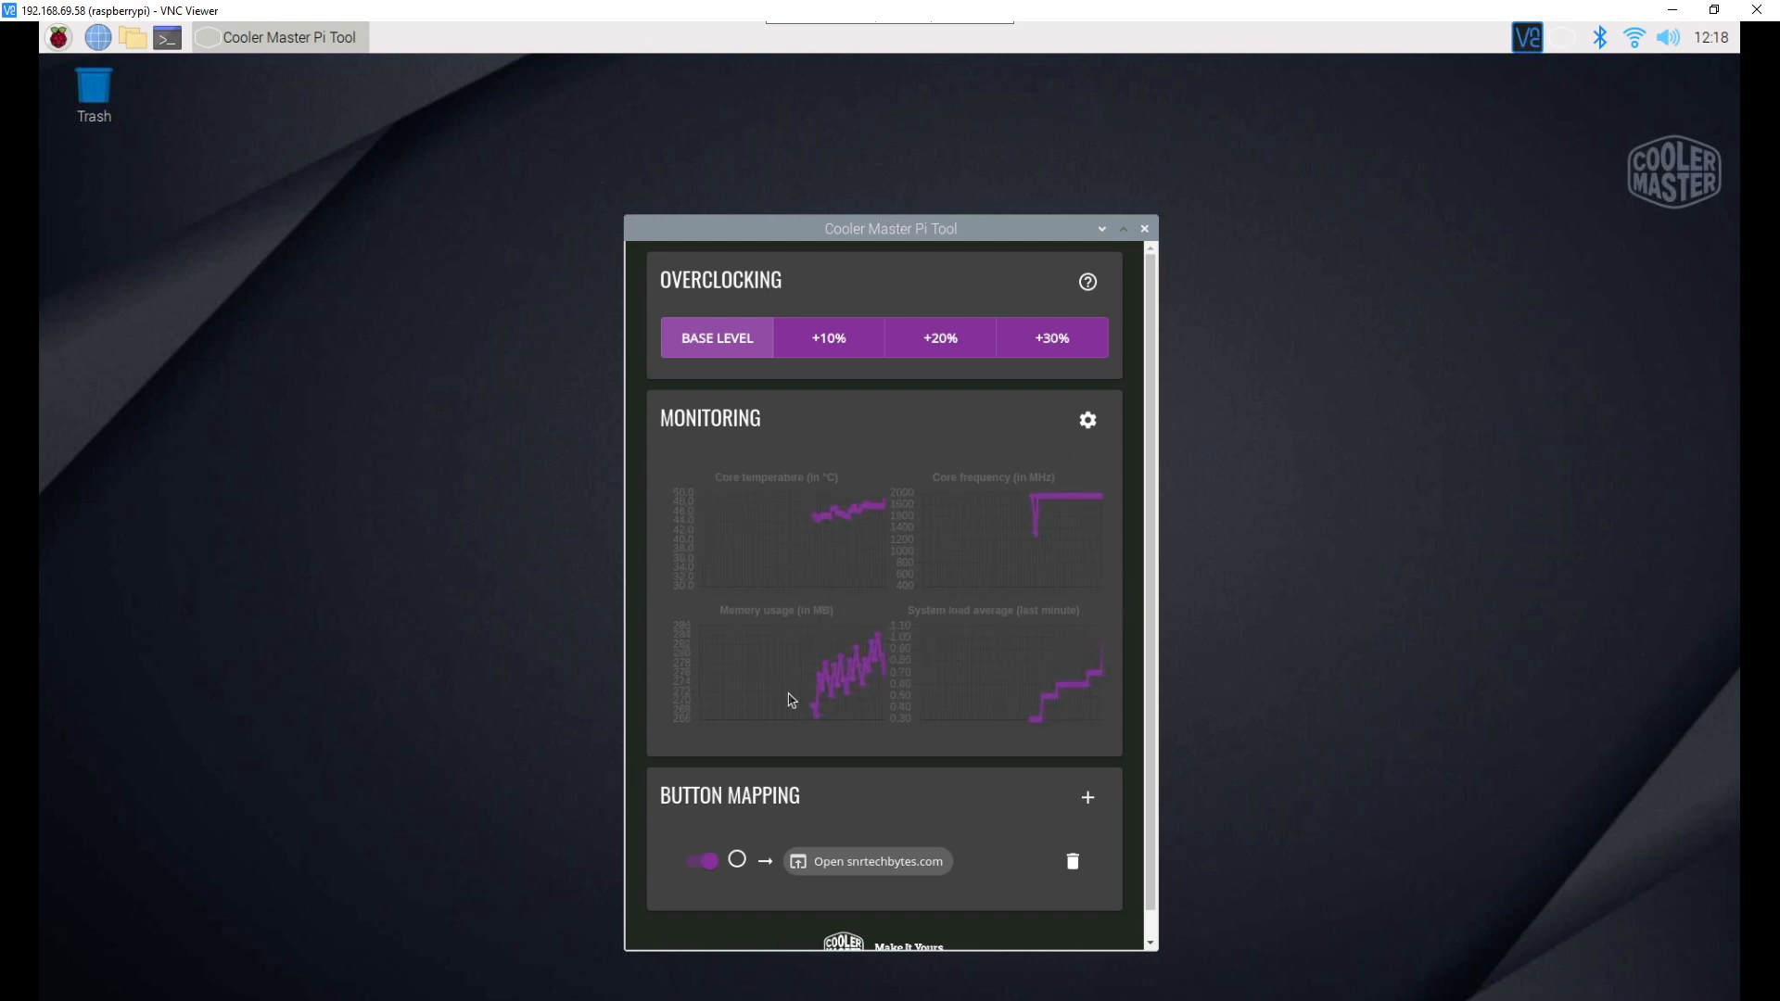
Scroll the tool window down to the Button Mapping section.
scroll("down", 3)
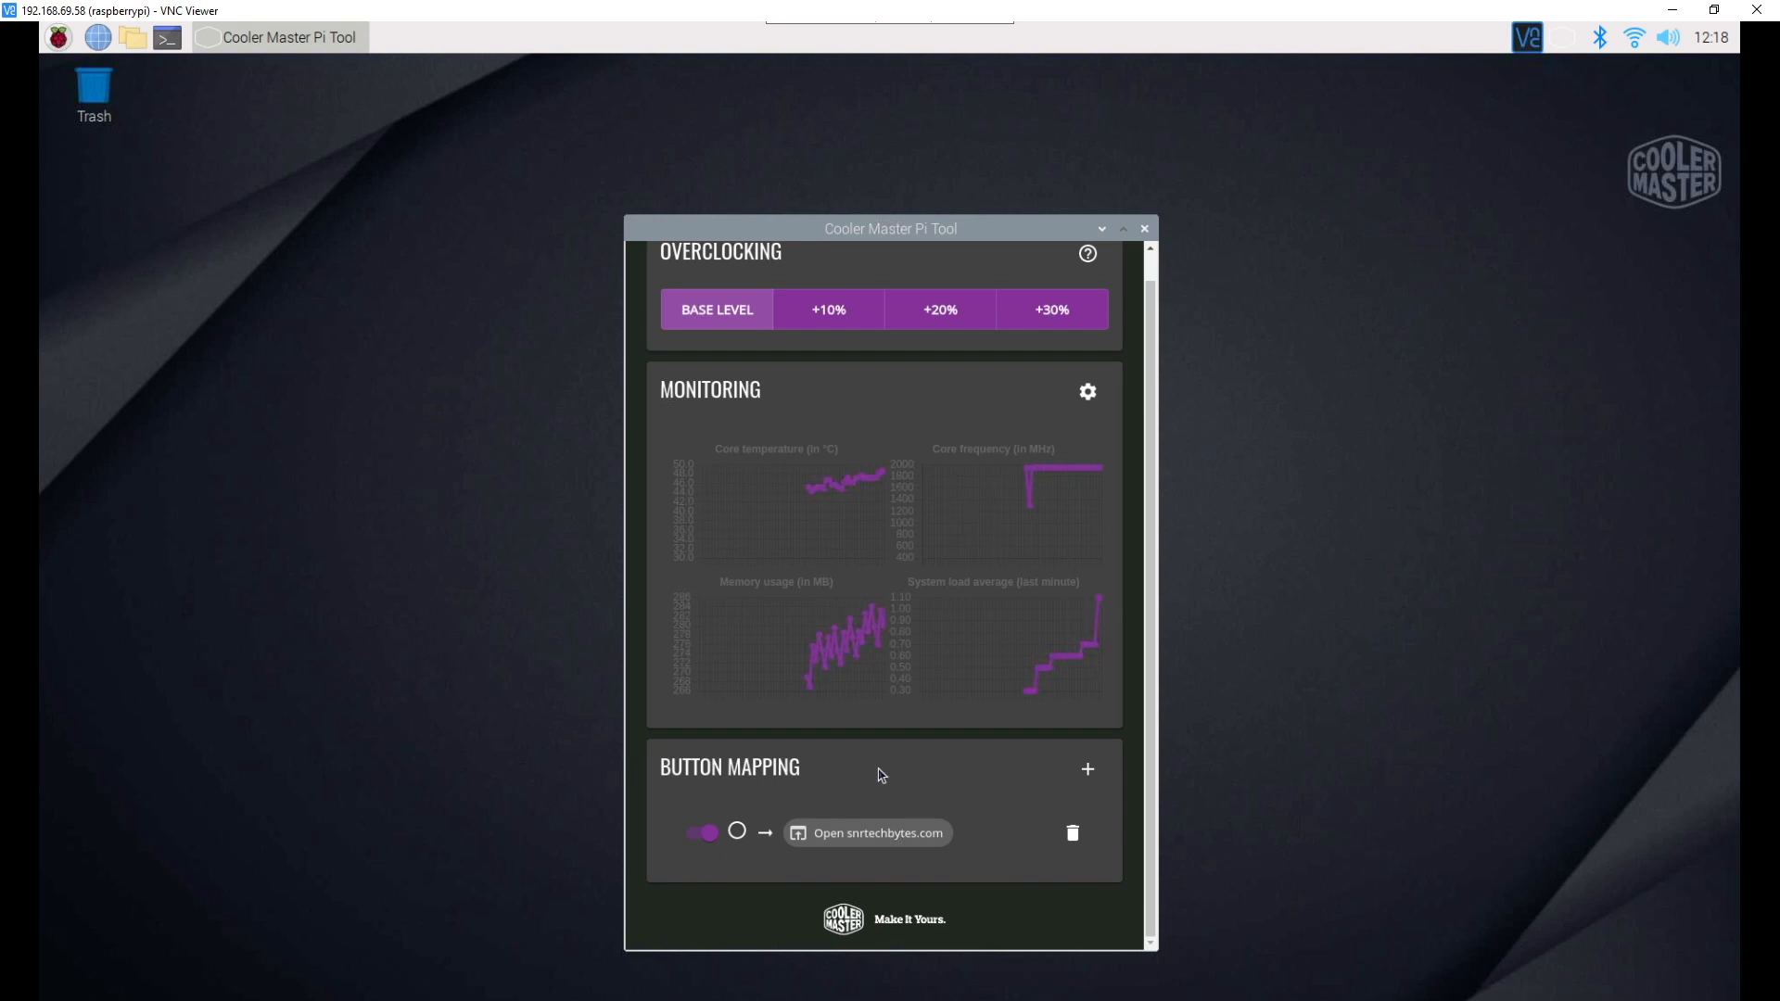
mouse_move(834, 801)
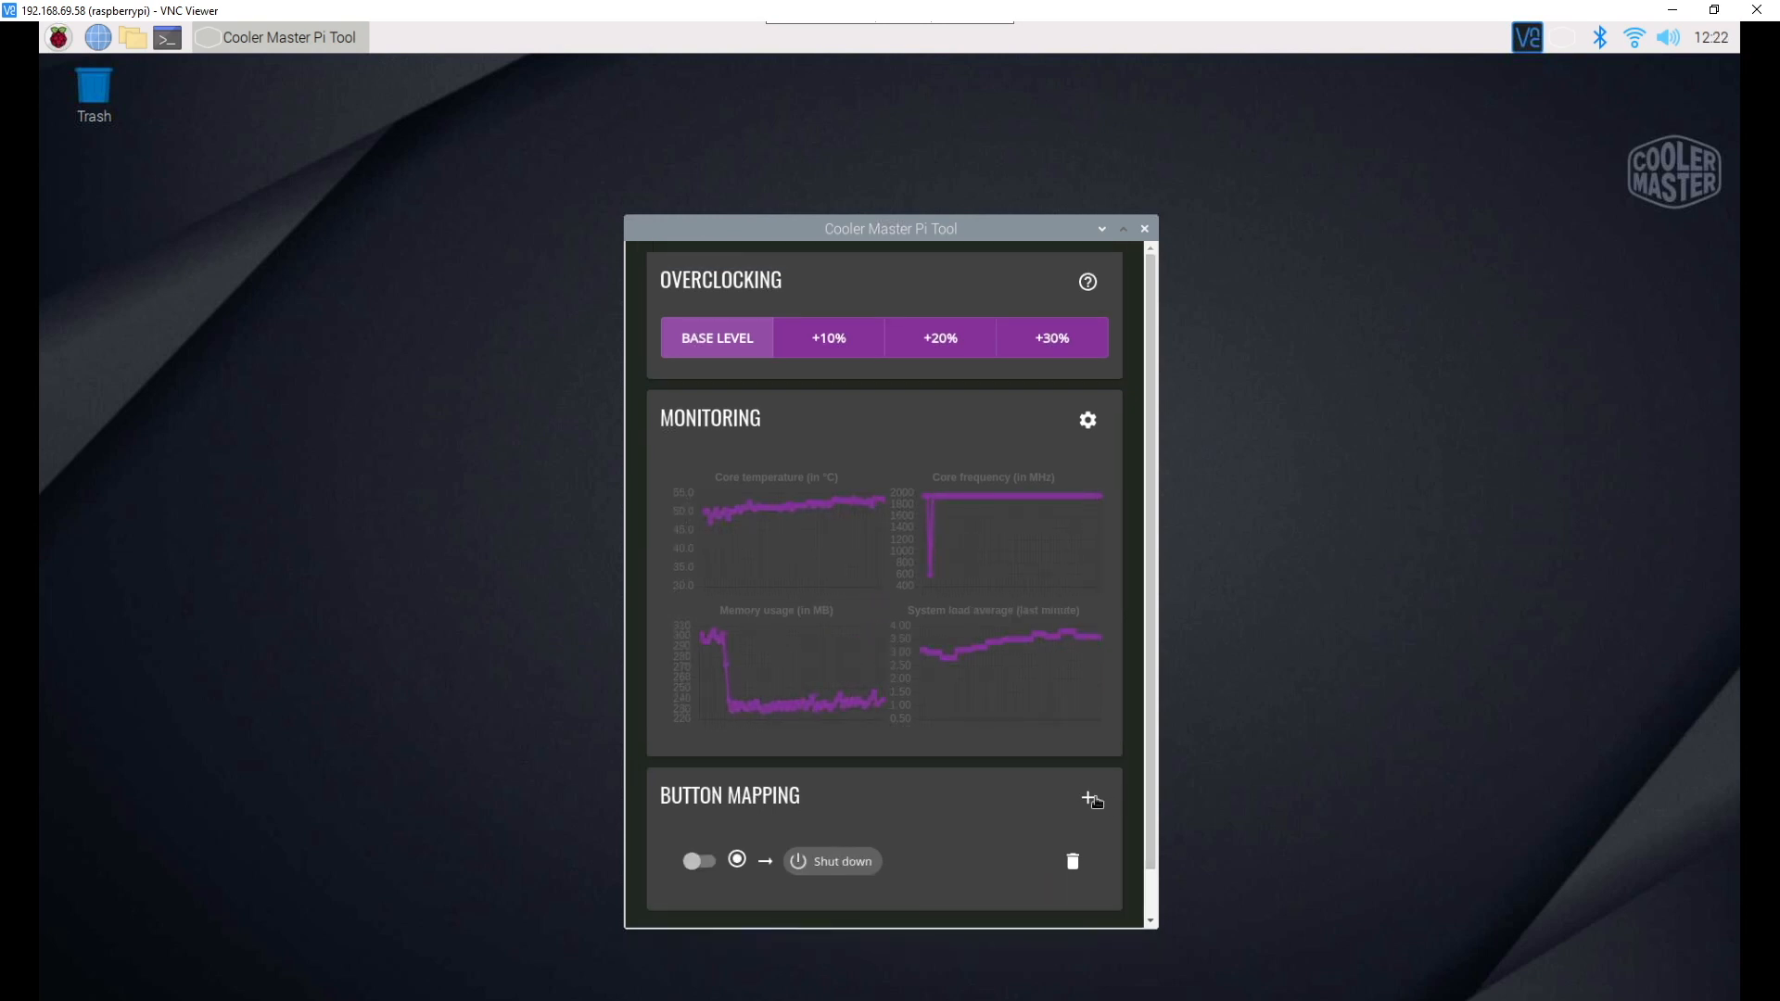
left_click(1090, 799)
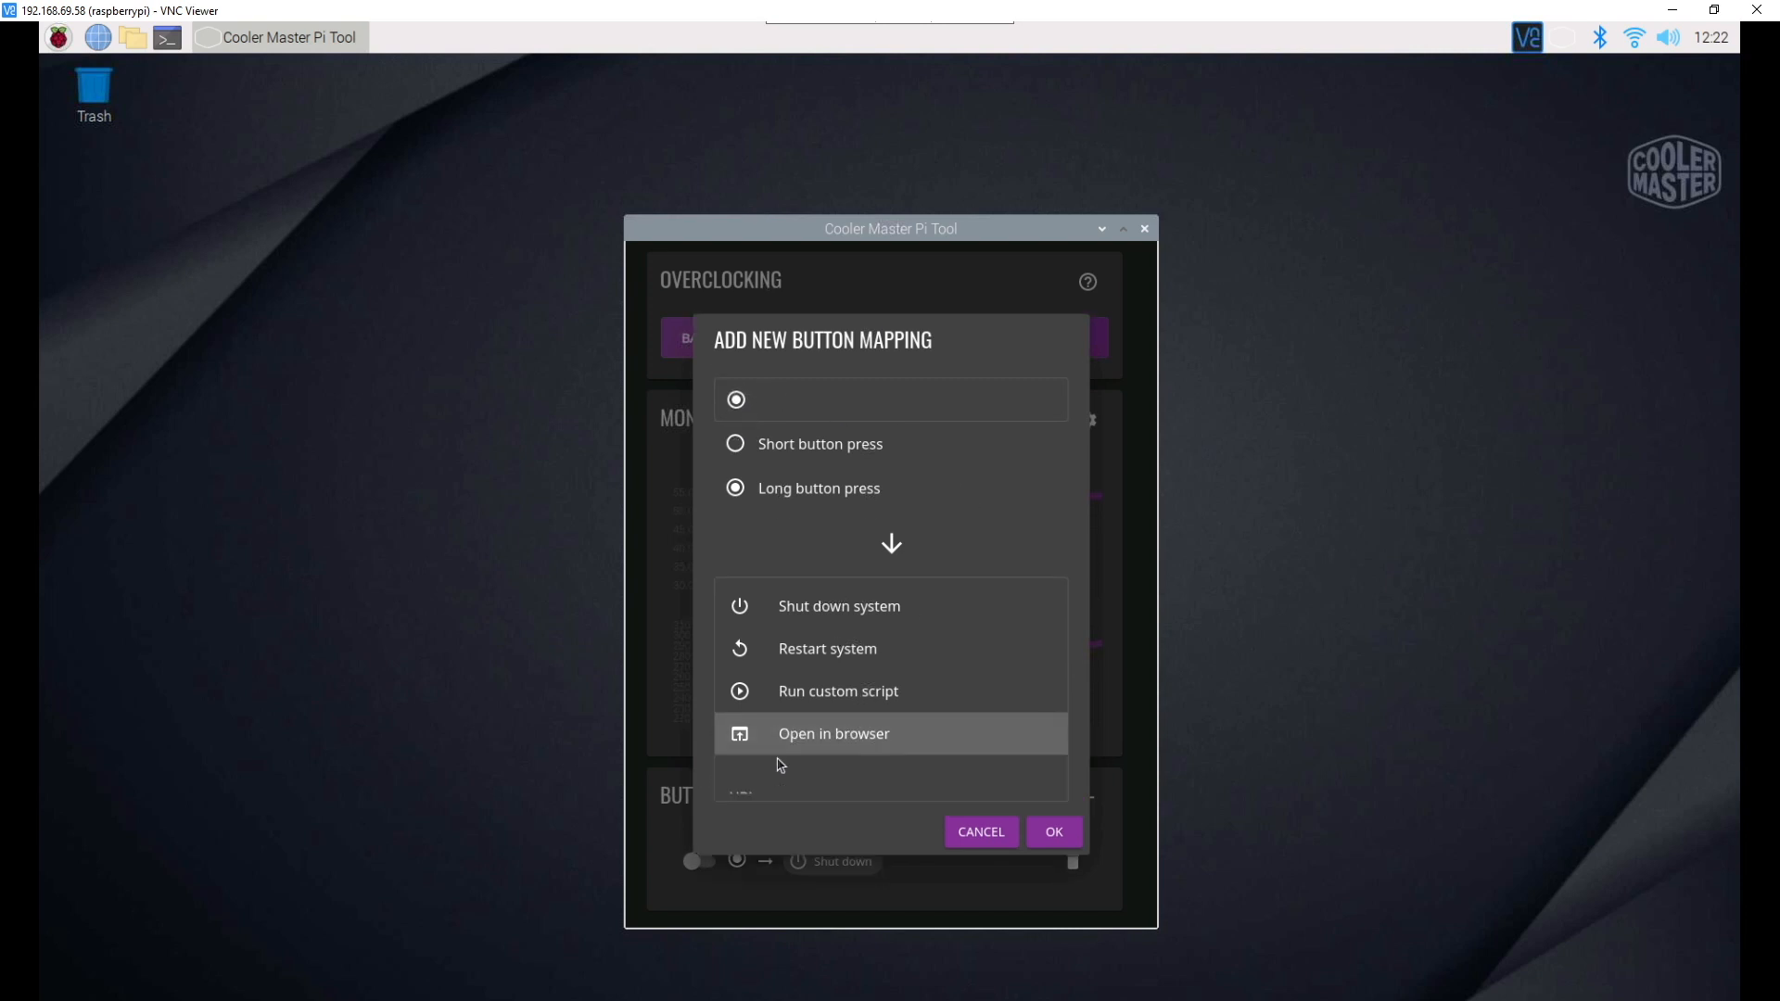
left_click(833, 734)
type("https")
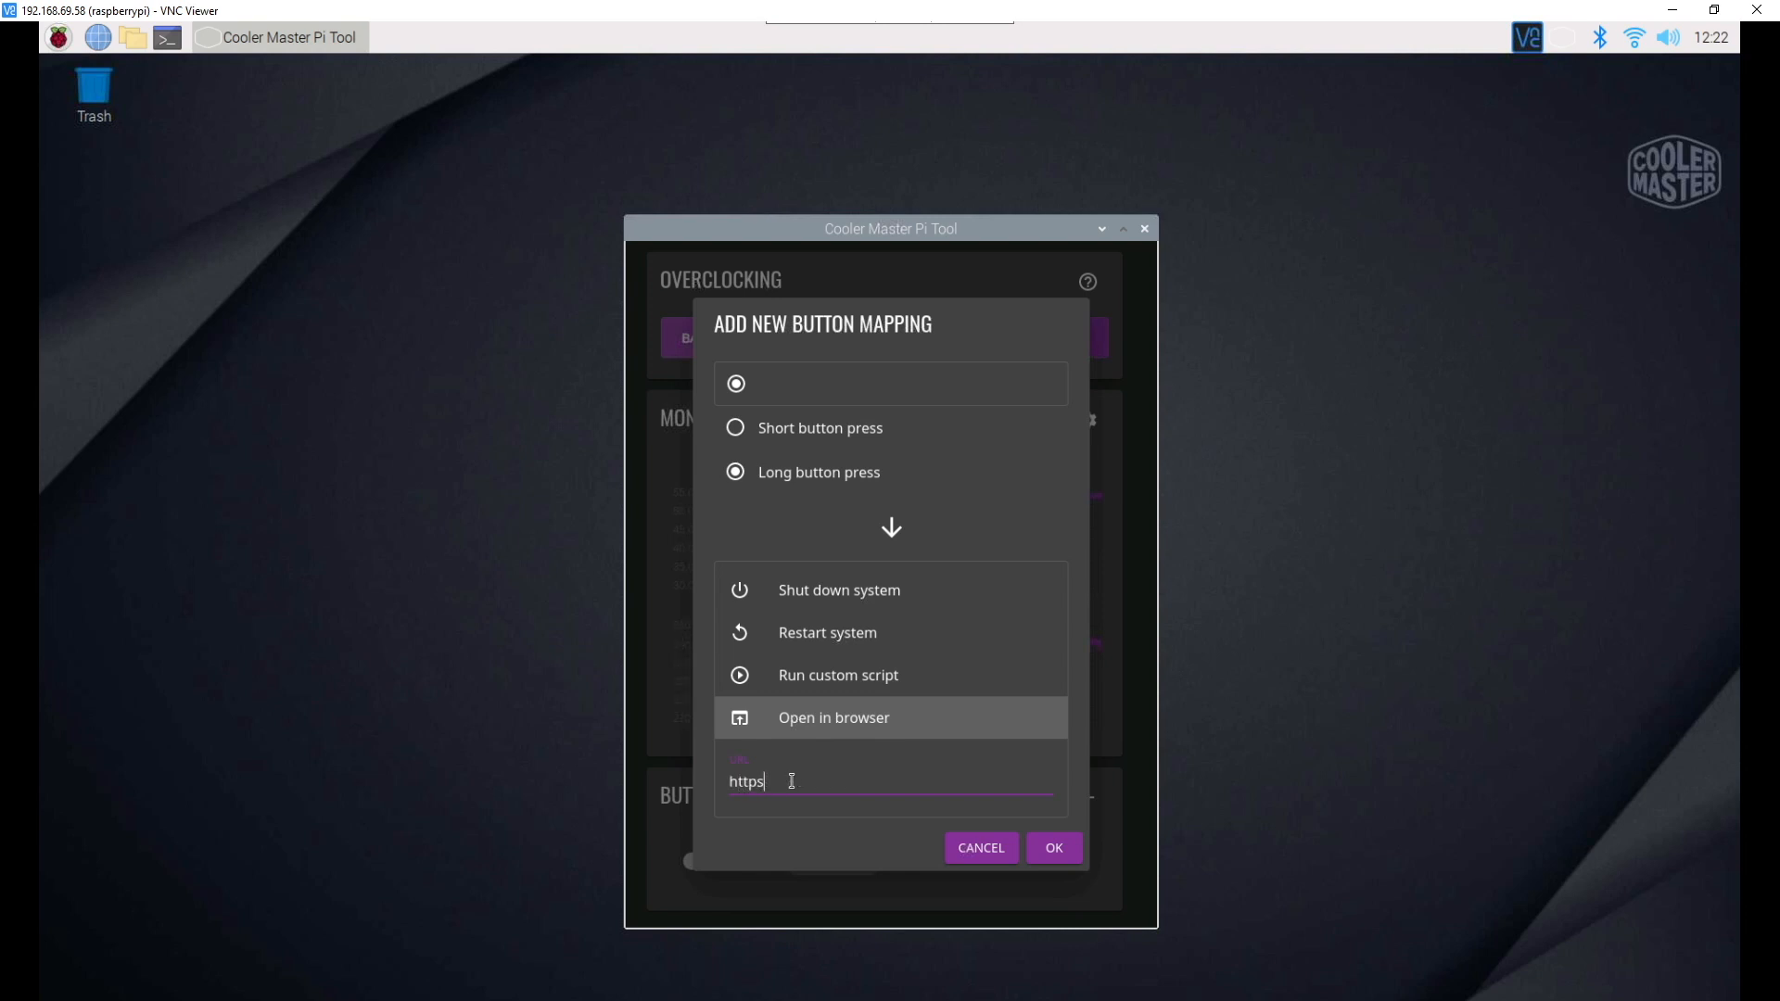
type("://www.s")
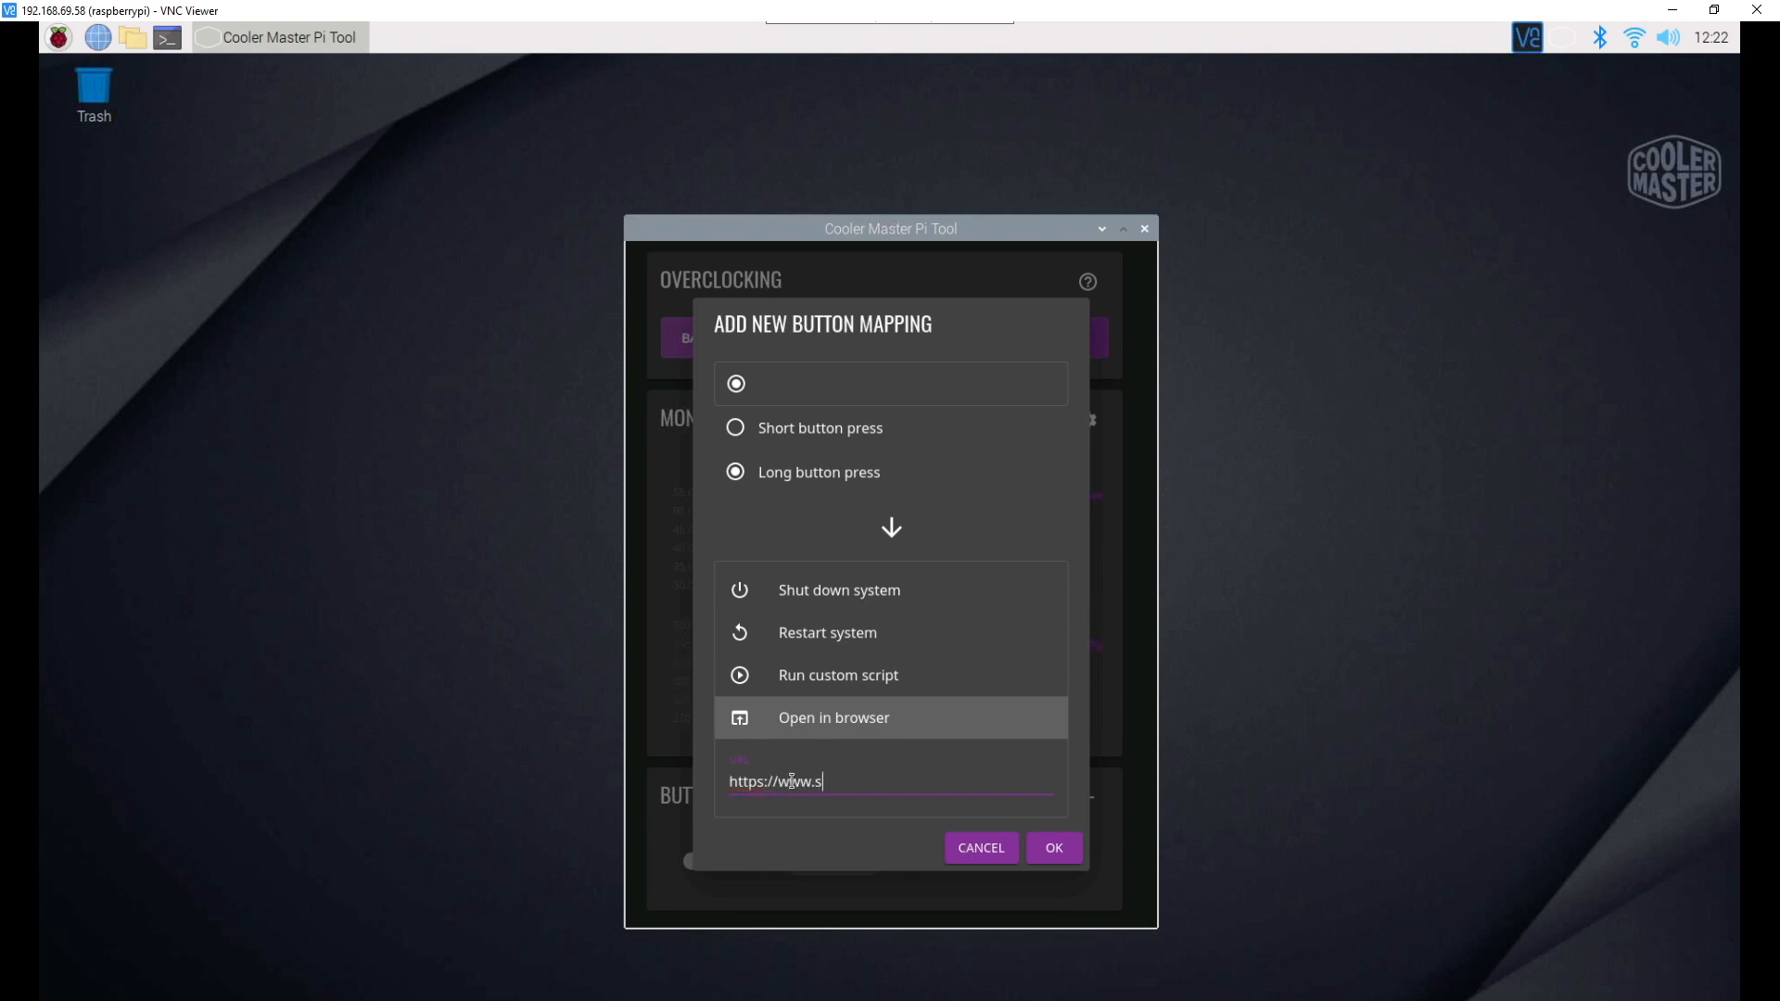
type("nrtechbyte")
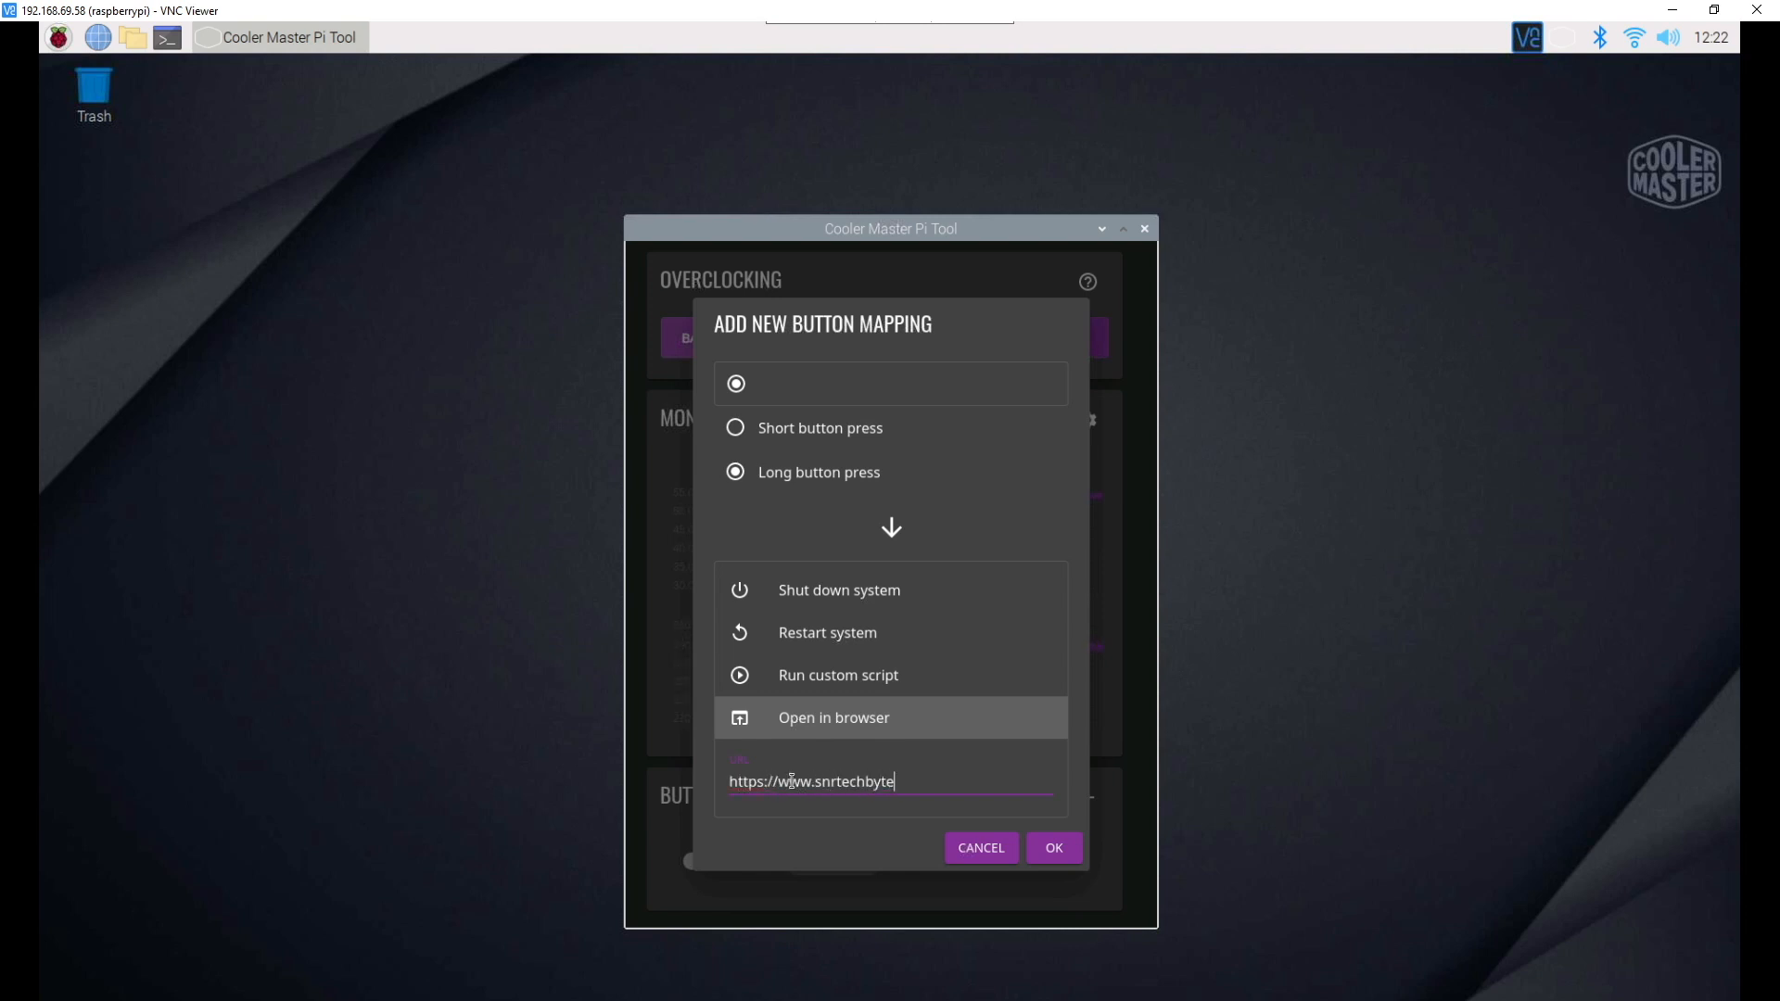
left_click(1053, 848)
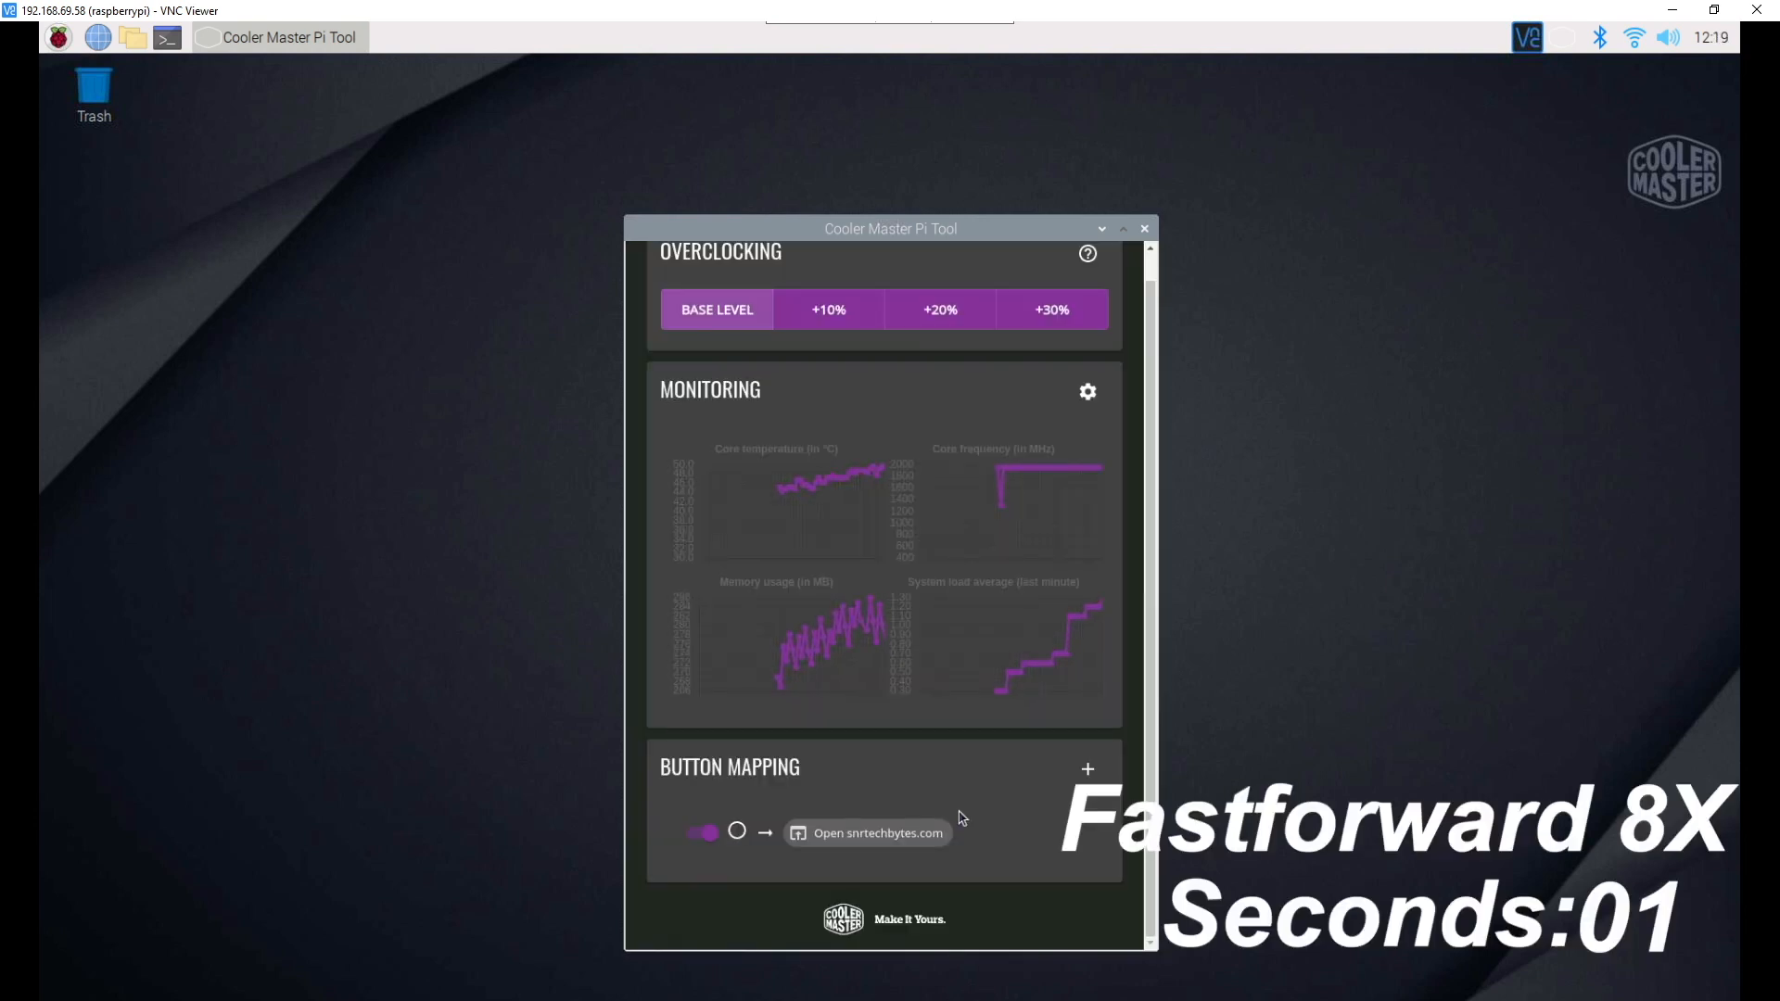
Trigger the mapped button action so Chromium opens the snrtechbytes.com homepage.
left_click(867, 832)
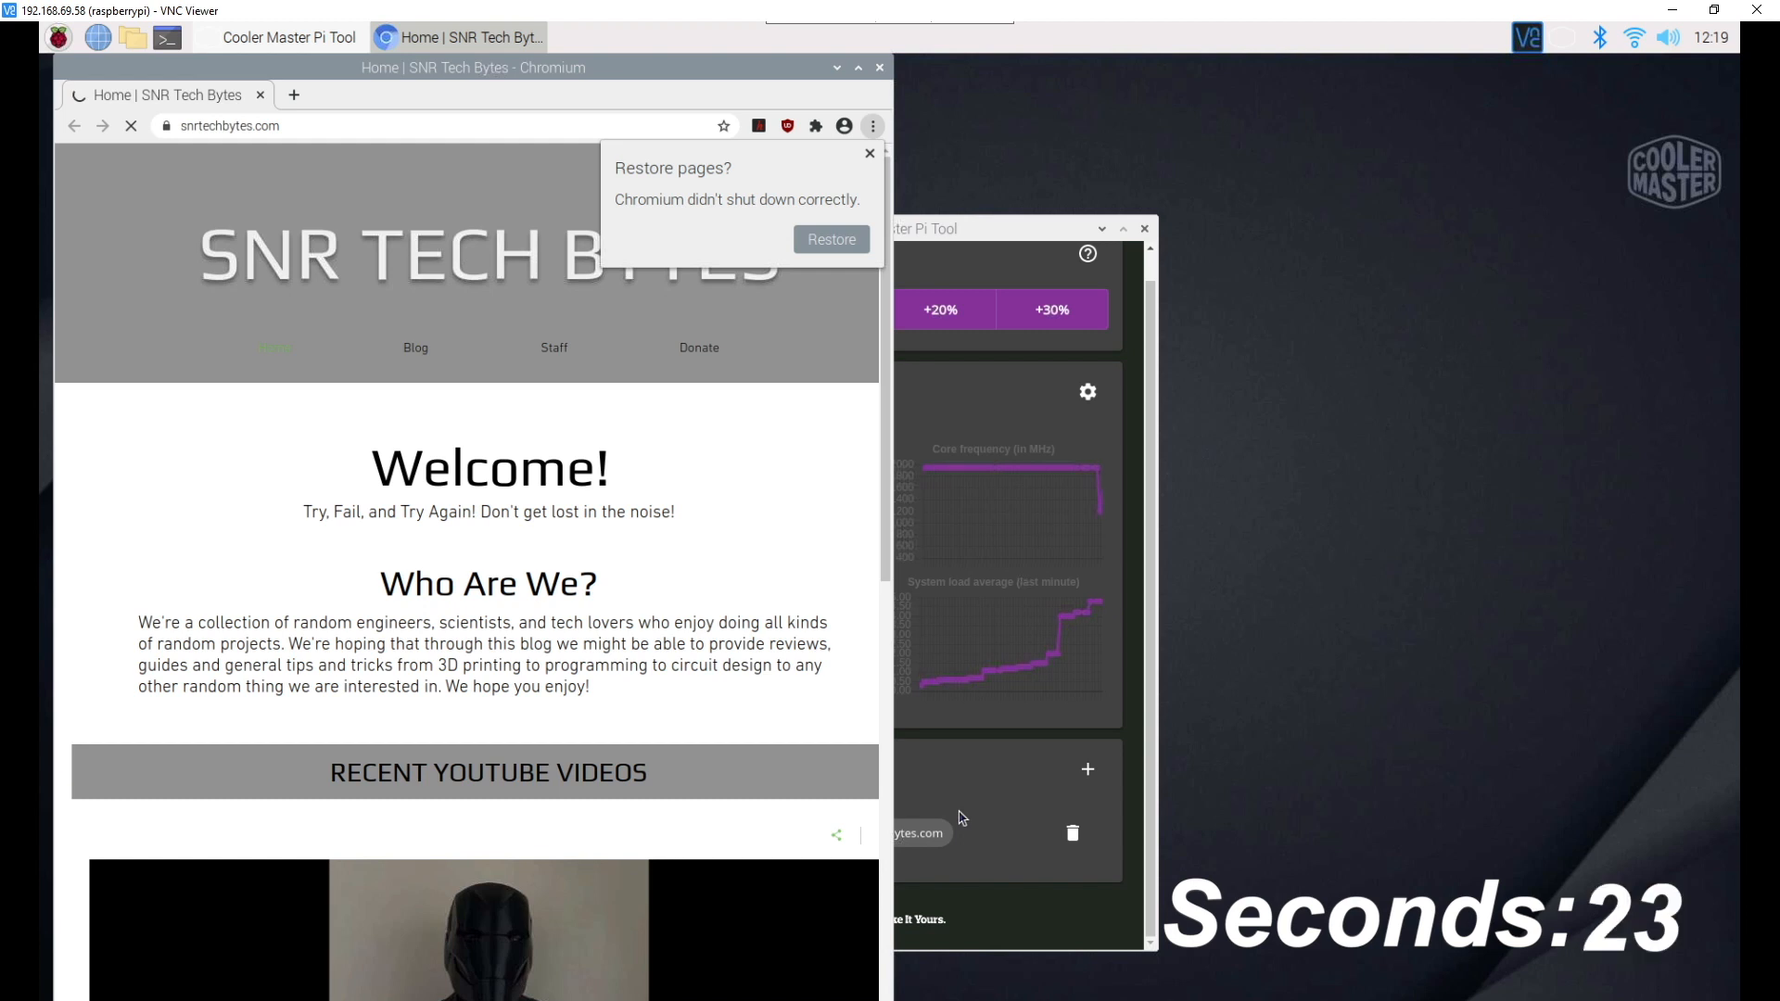
mouse_move(872, 163)
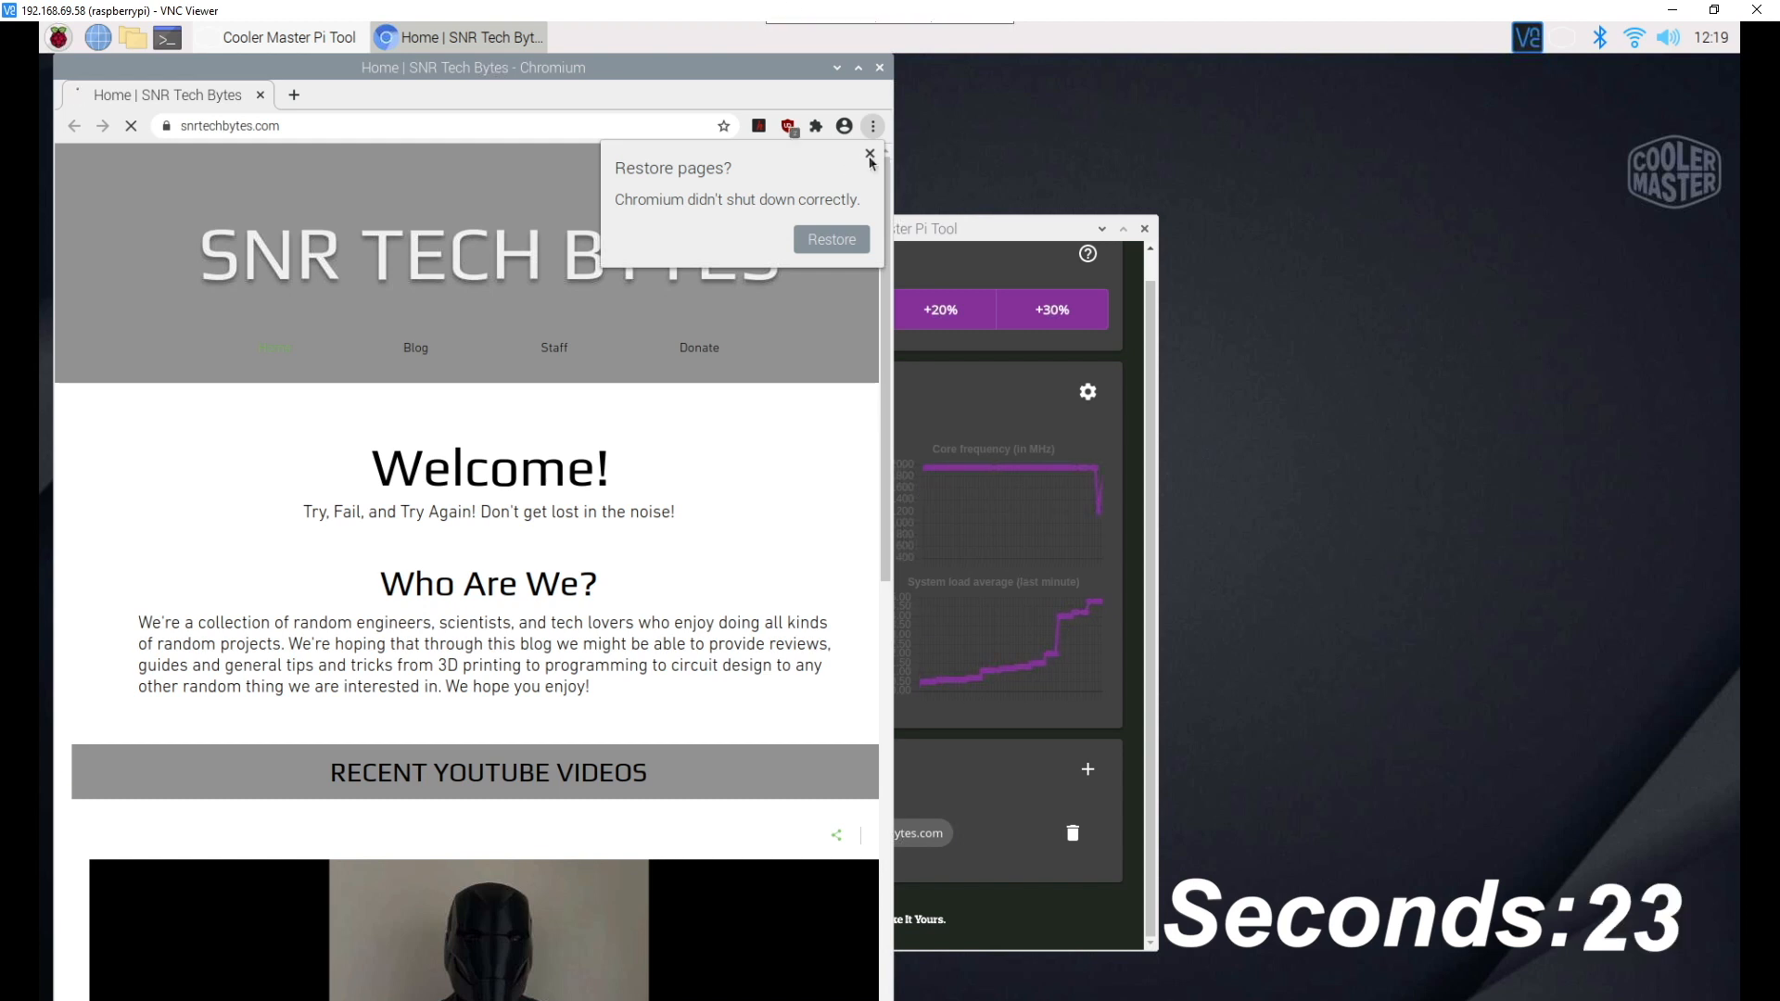